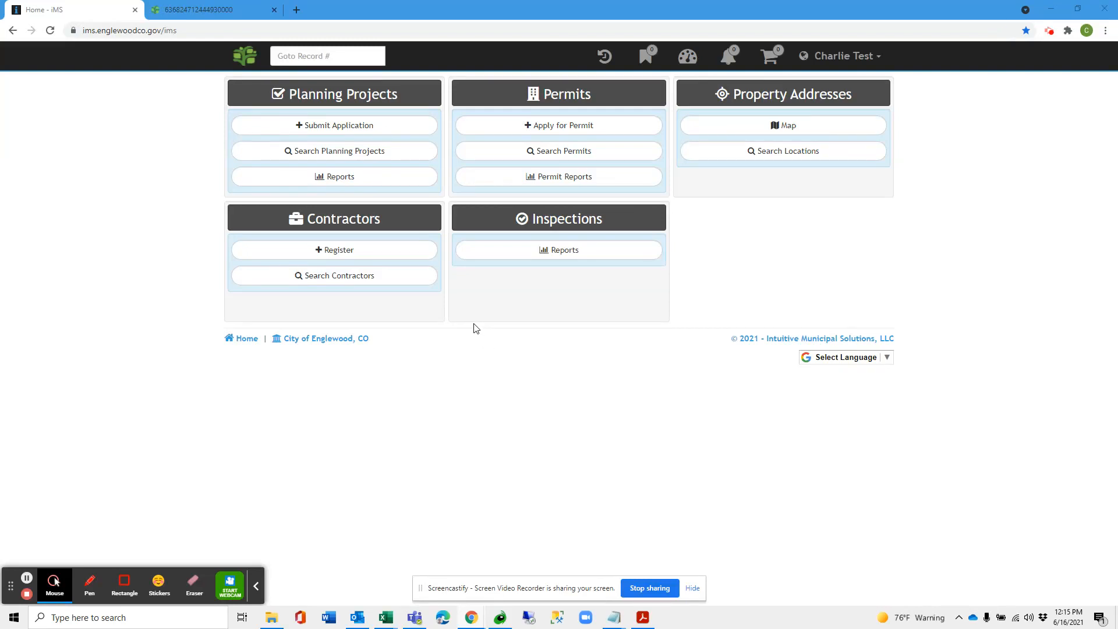
mouse_move(469, 309)
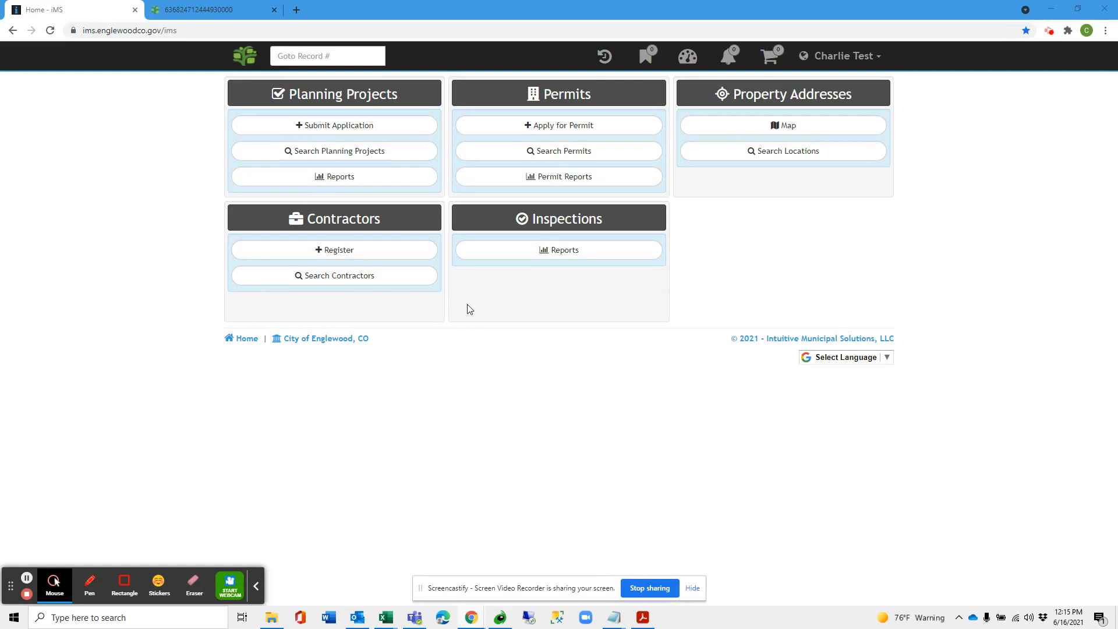
mouse_move(372, 225)
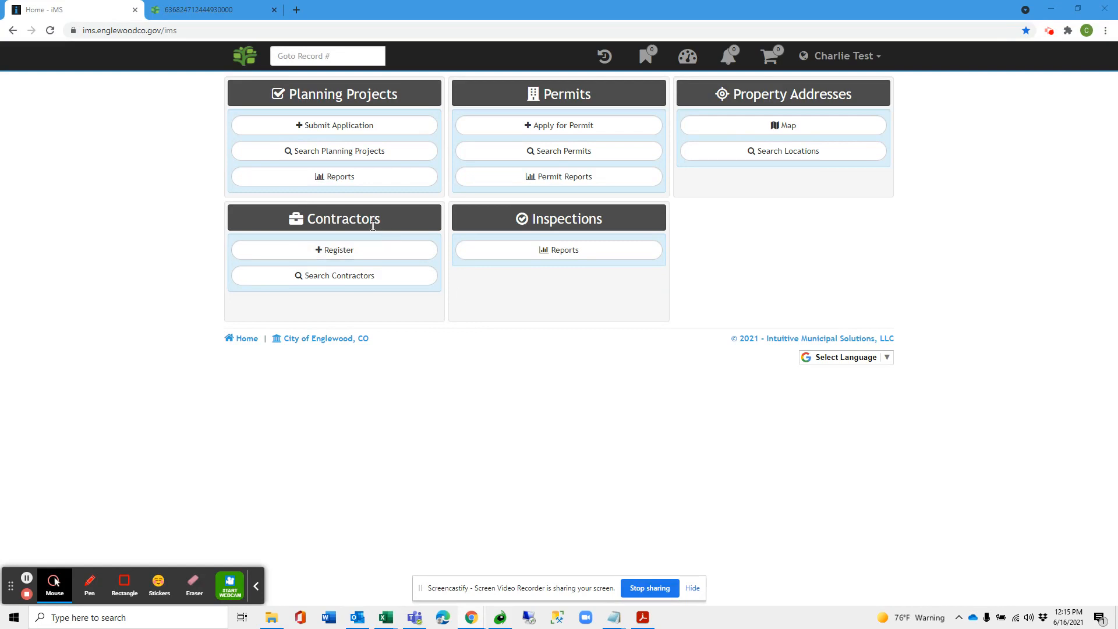
mouse_move(840, 56)
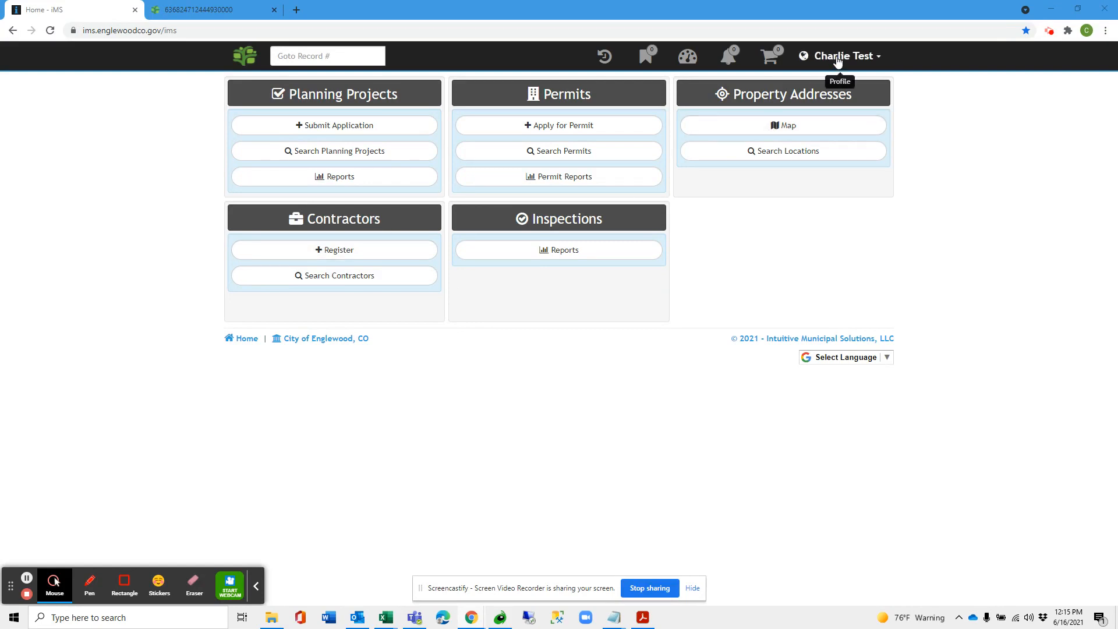
mouse_move(438, 218)
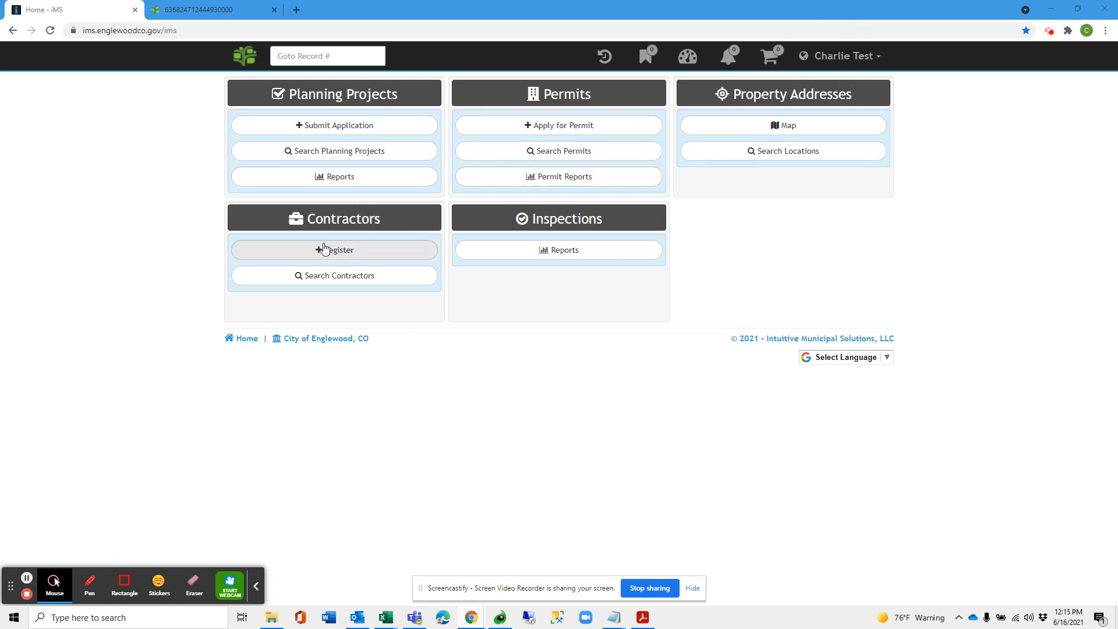
mouse_move(330, 254)
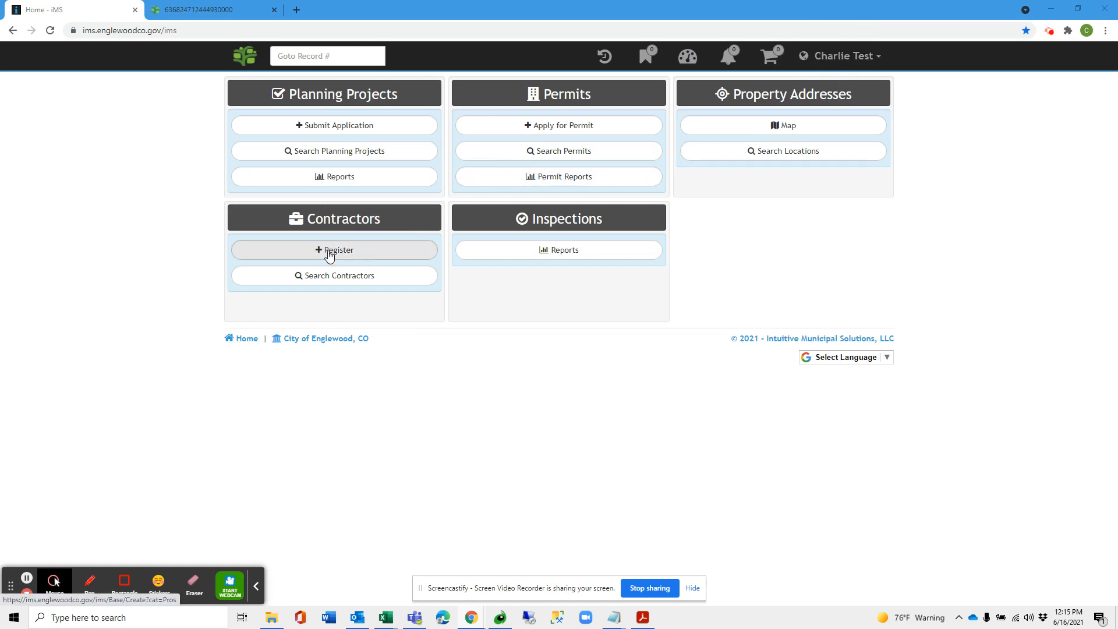
- Choose Register under Contractors and pick Link Existing Registration
left_click(334, 250)
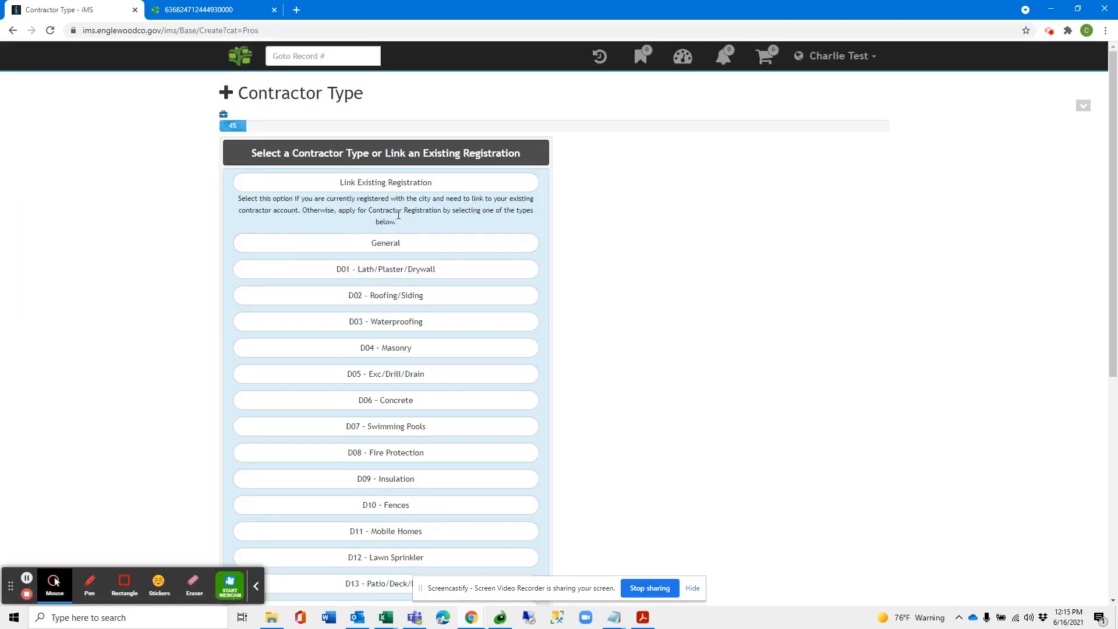
mouse_move(385, 182)
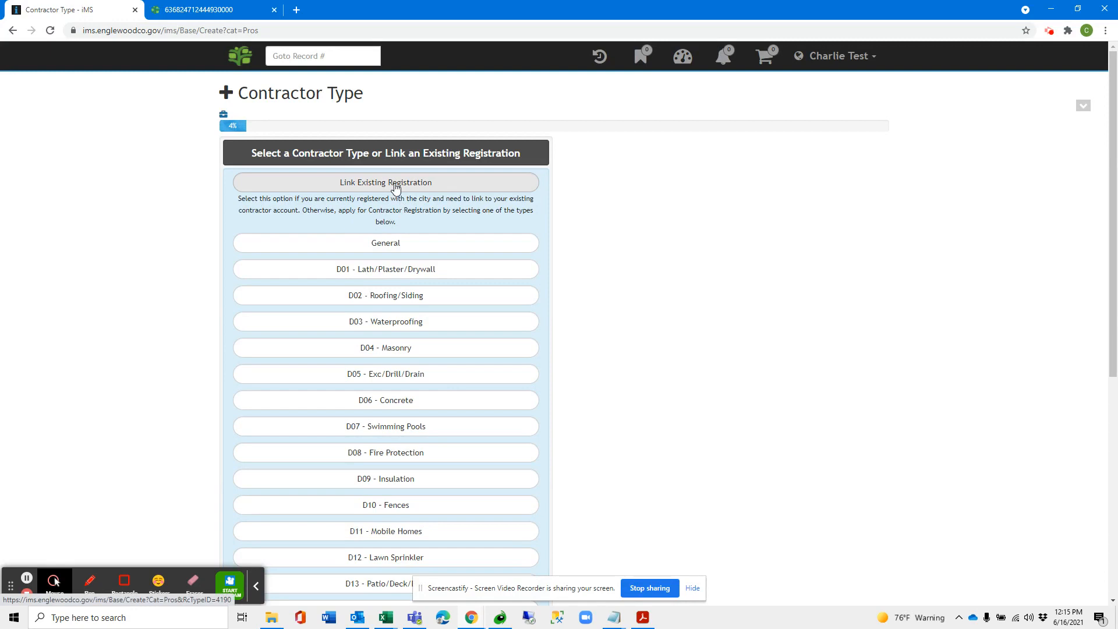
left_click(385, 182)
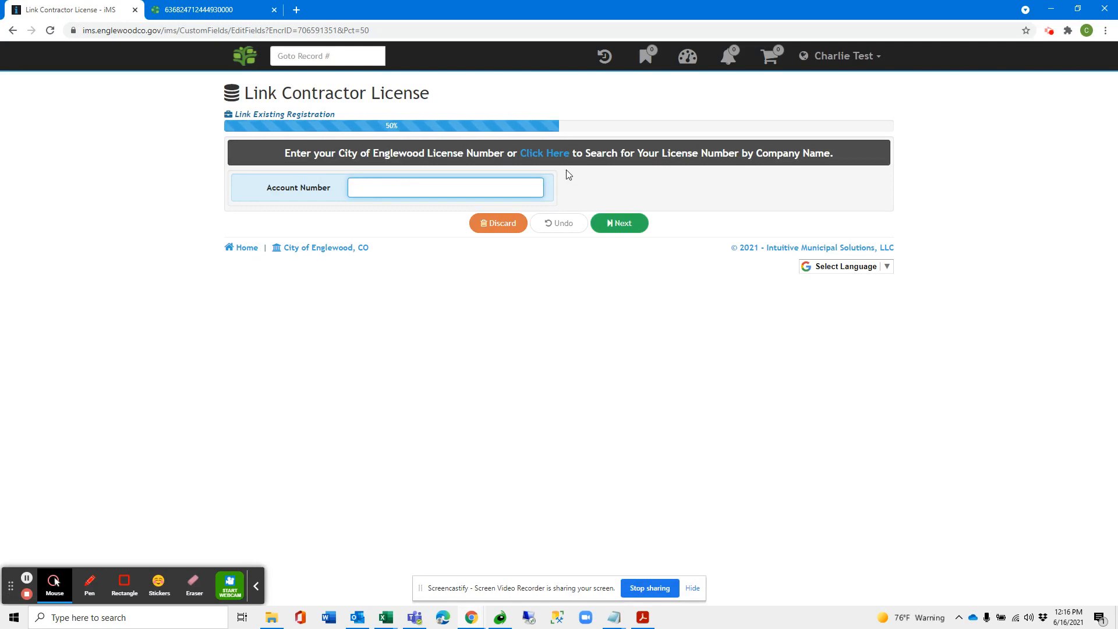
mouse_move(556, 159)
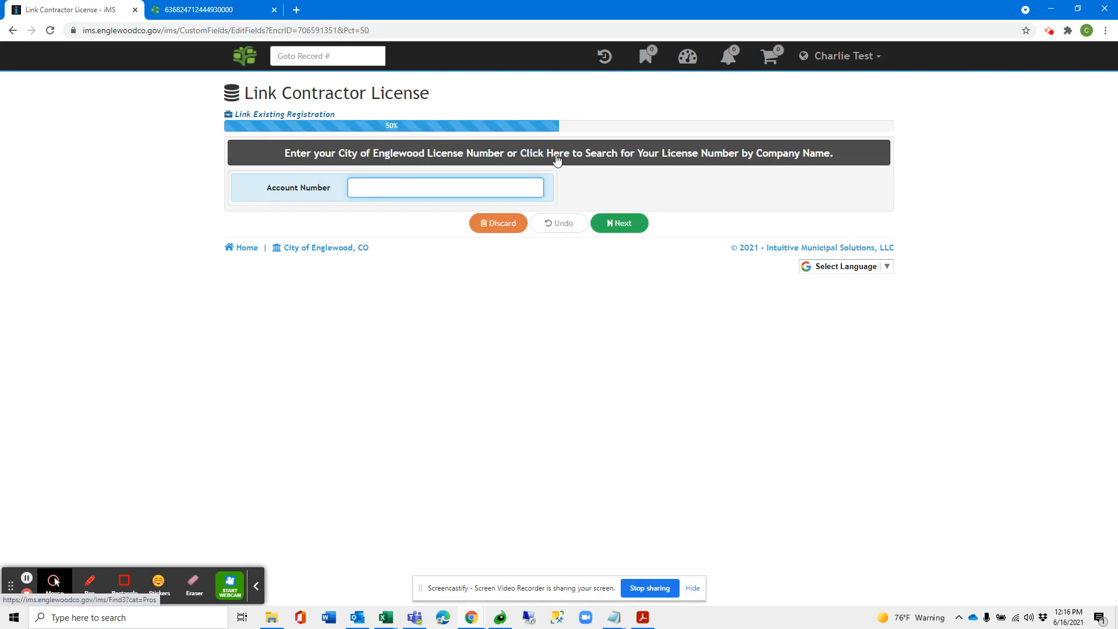
- Search contractors by company name 'john' to find license numbers like 7928
left_click(558, 152)
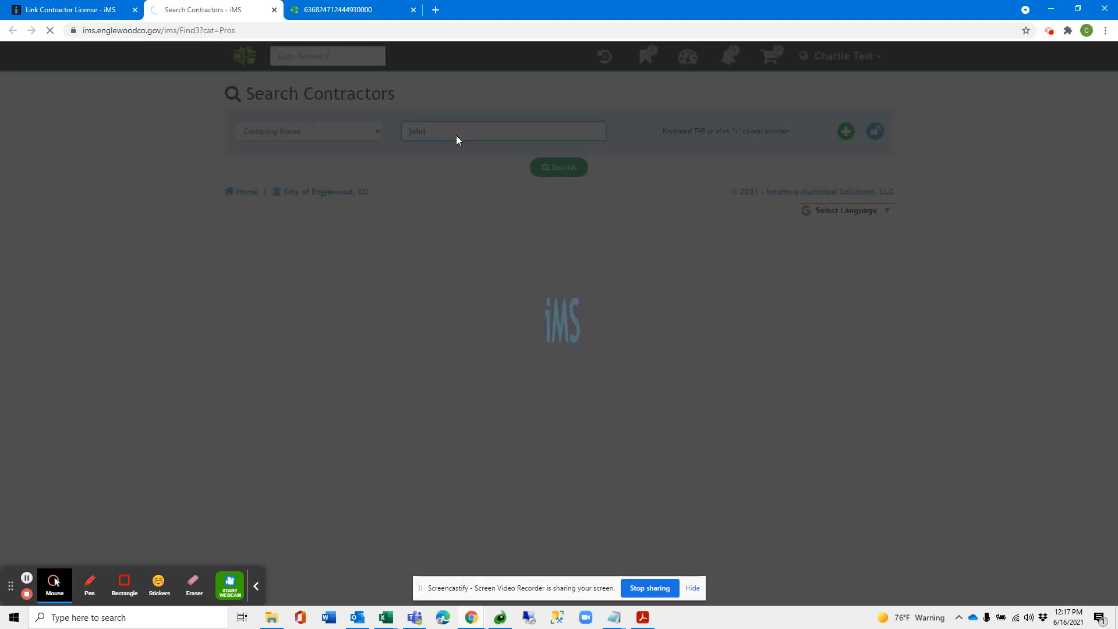
left_click(558, 167)
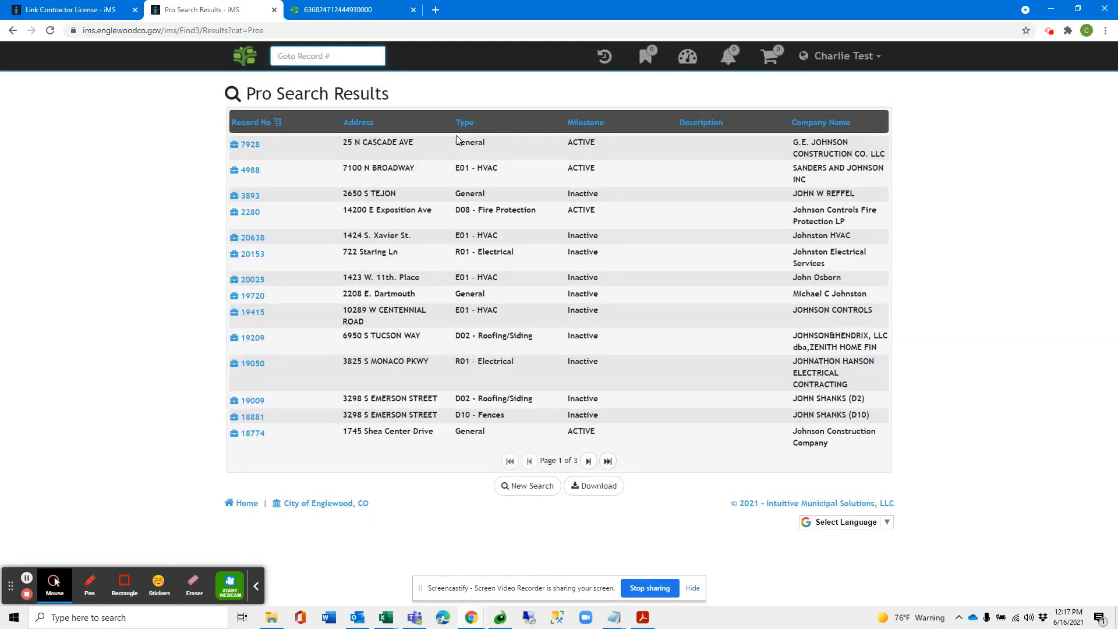
mouse_move(270, 161)
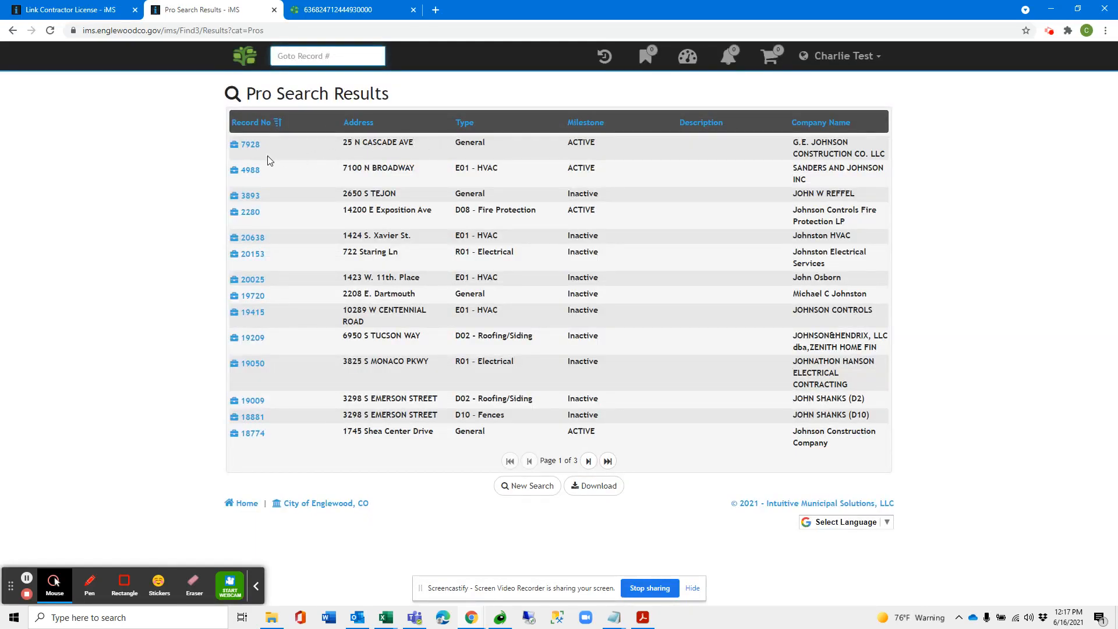
mouse_move(263, 152)
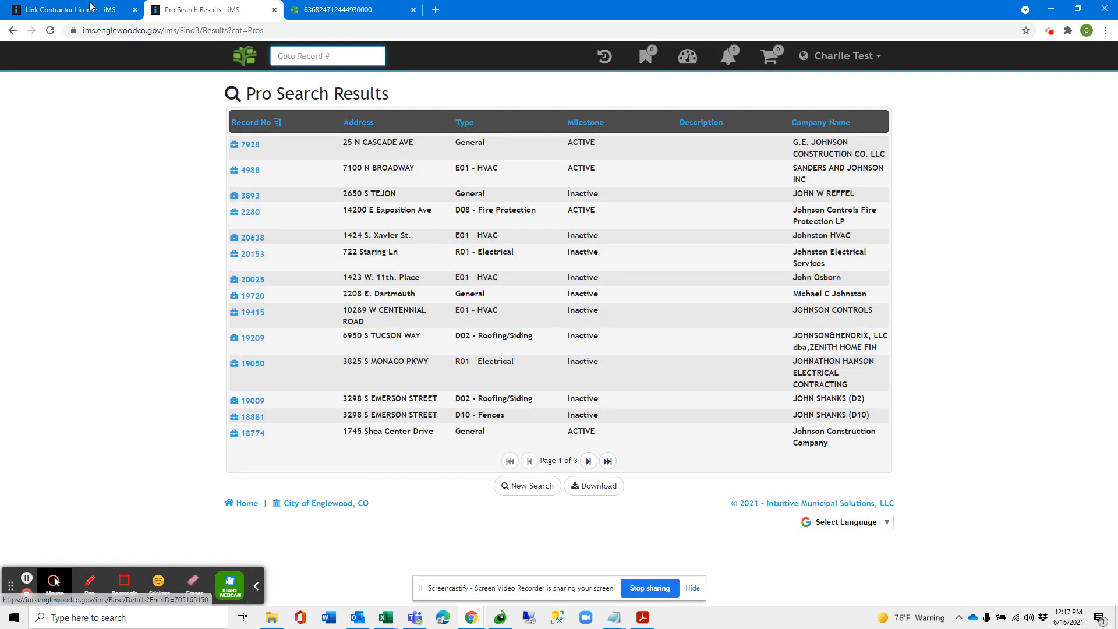
mouse_move(67, 10)
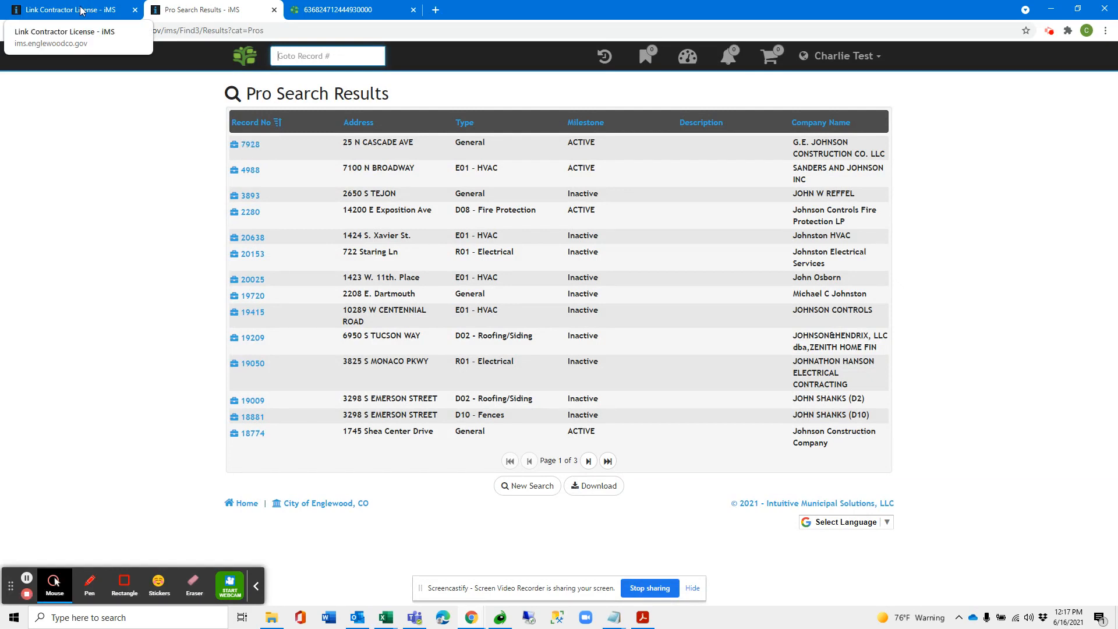
- Link the account to contractor license 7928 and return to the home page
left_click(68, 10)
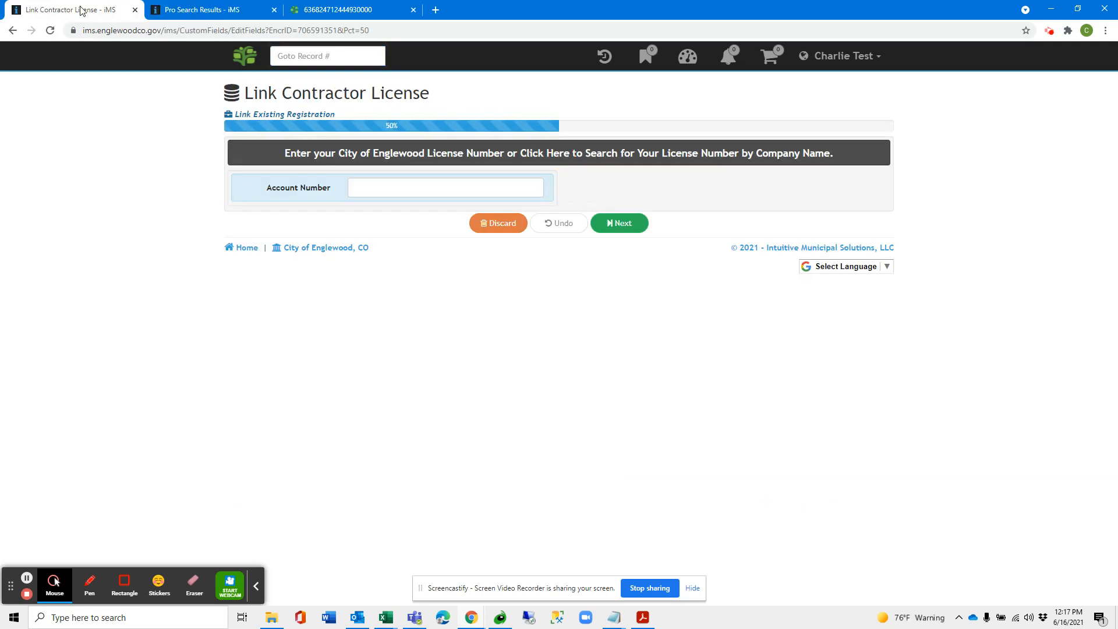
type("7")
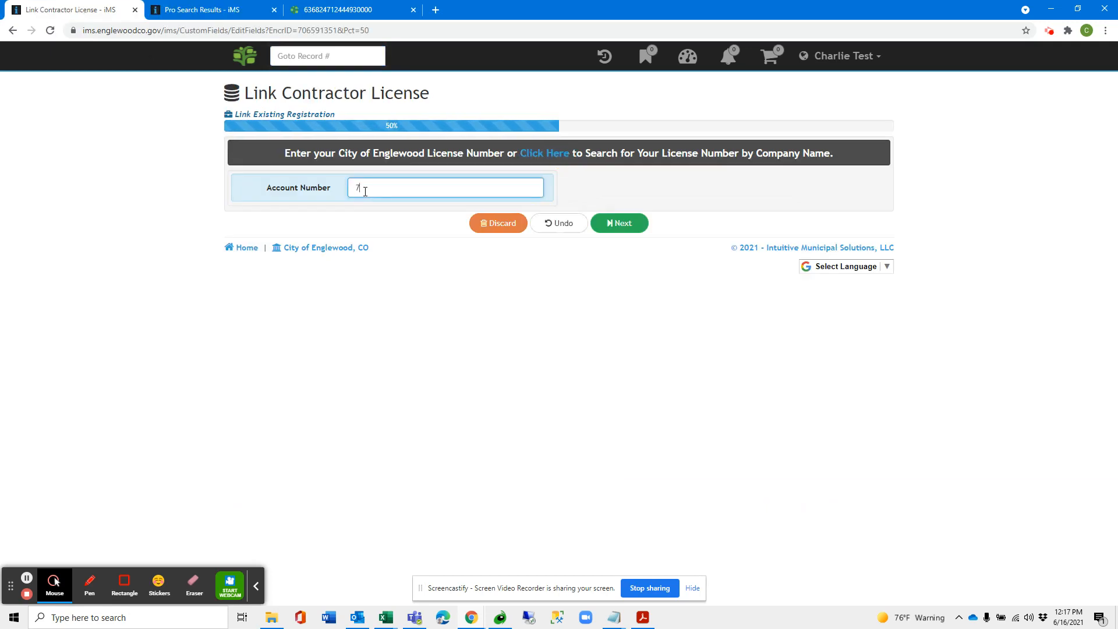
type("928")
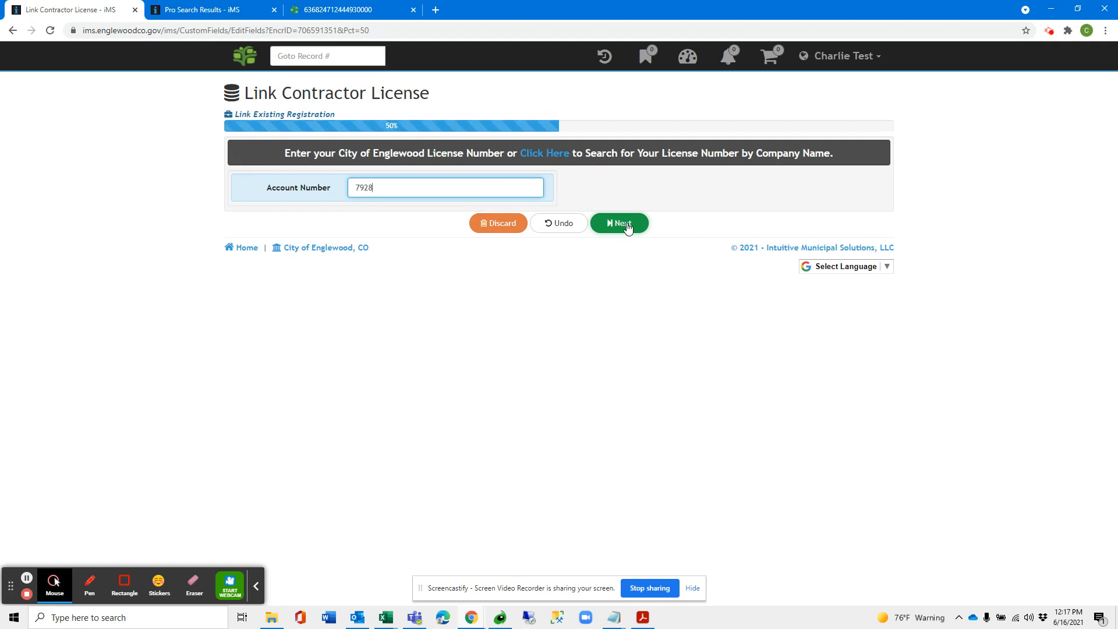
left_click(618, 223)
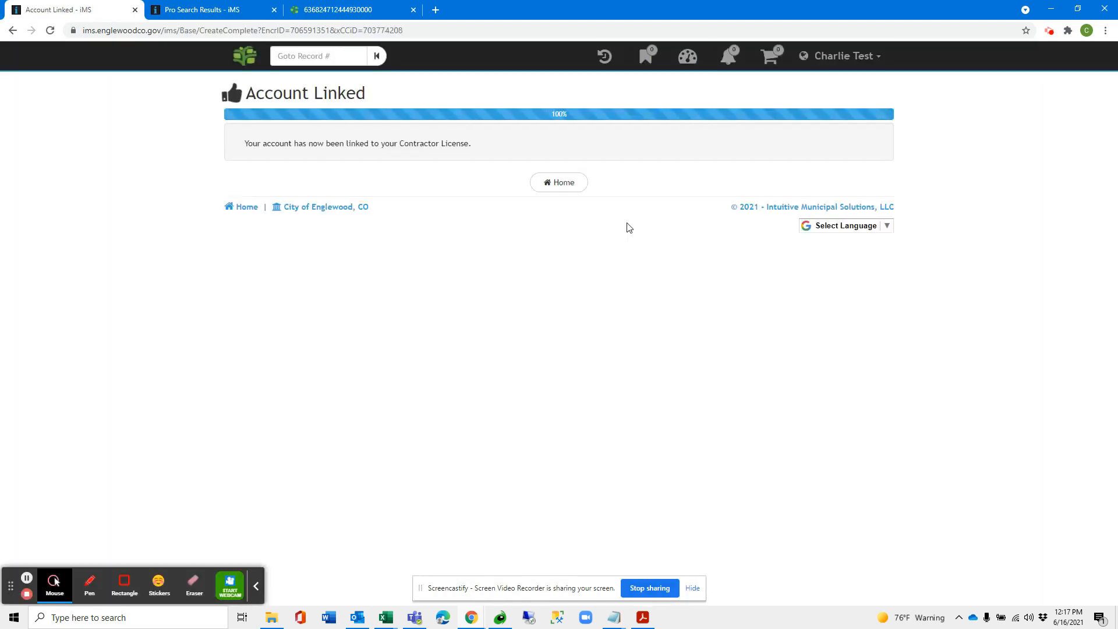
mouse_move(360, 177)
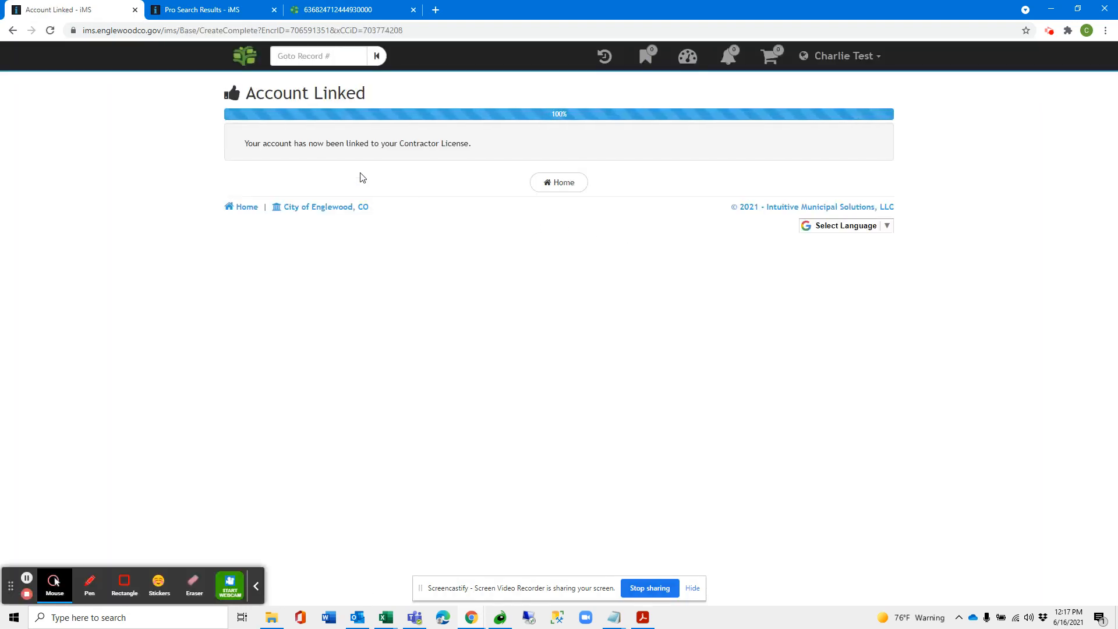
mouse_move(536, 159)
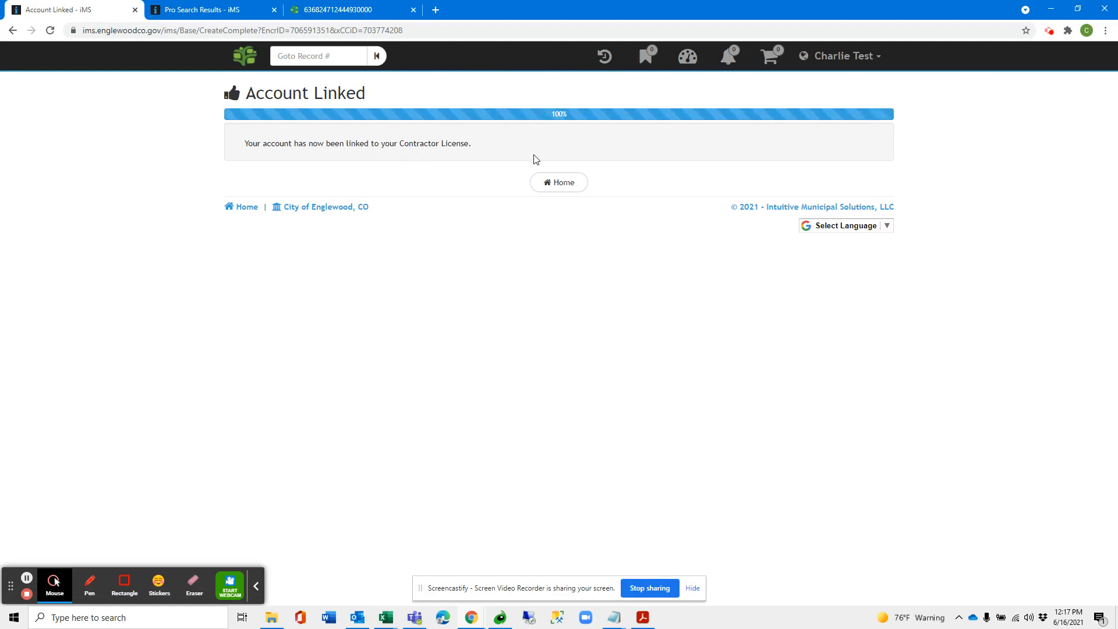
left_click(558, 182)
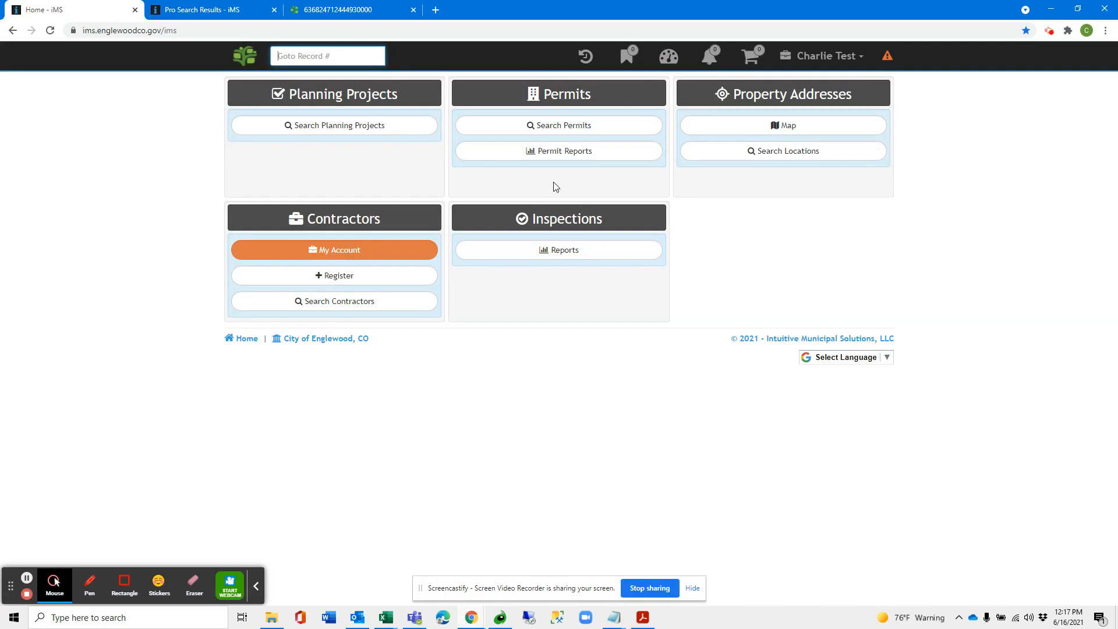
mouse_move(366, 258)
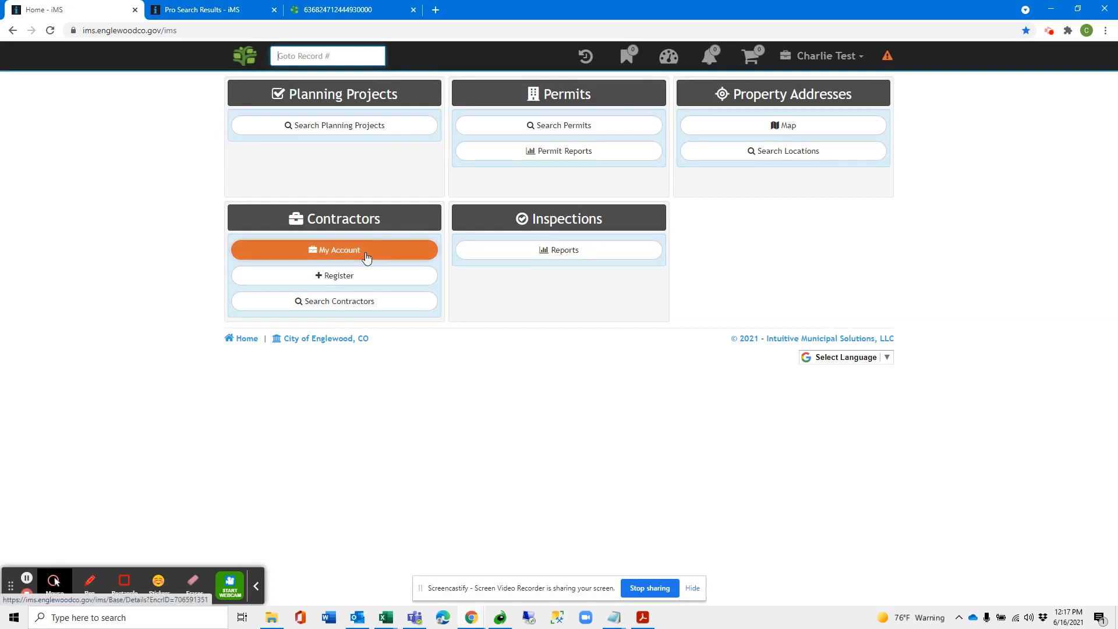
mouse_move(324, 255)
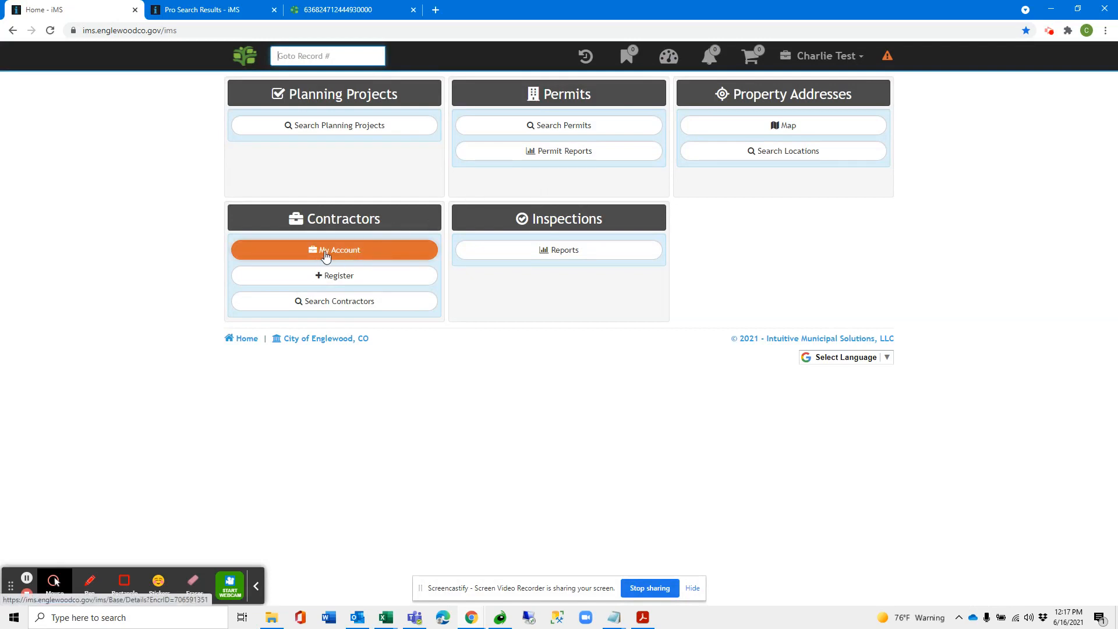
mouse_move(887, 56)
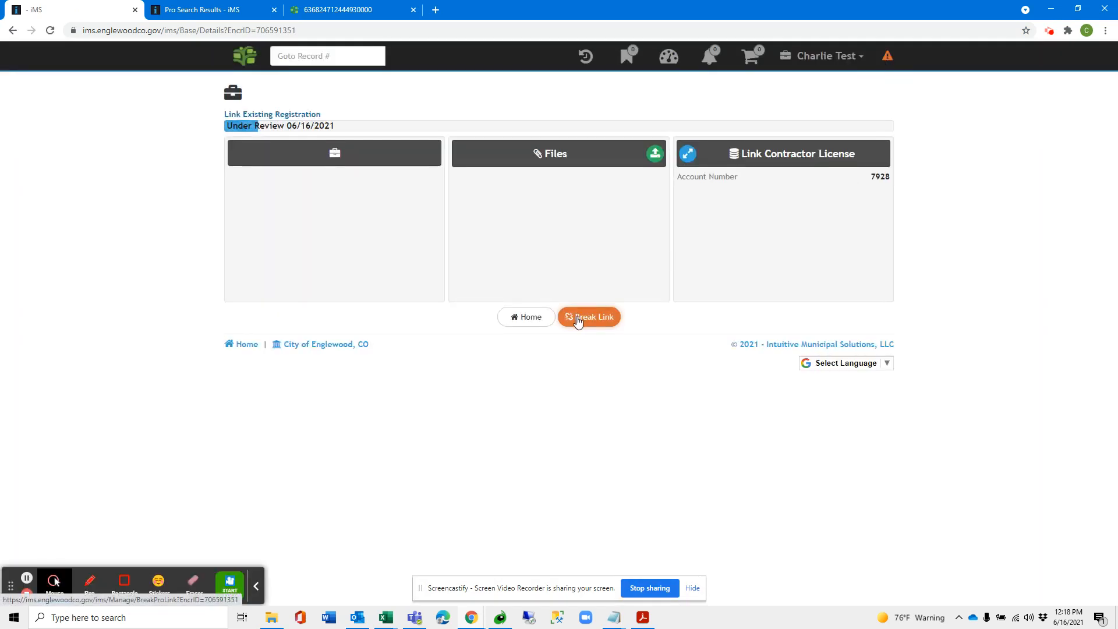
mouse_move(601, 326)
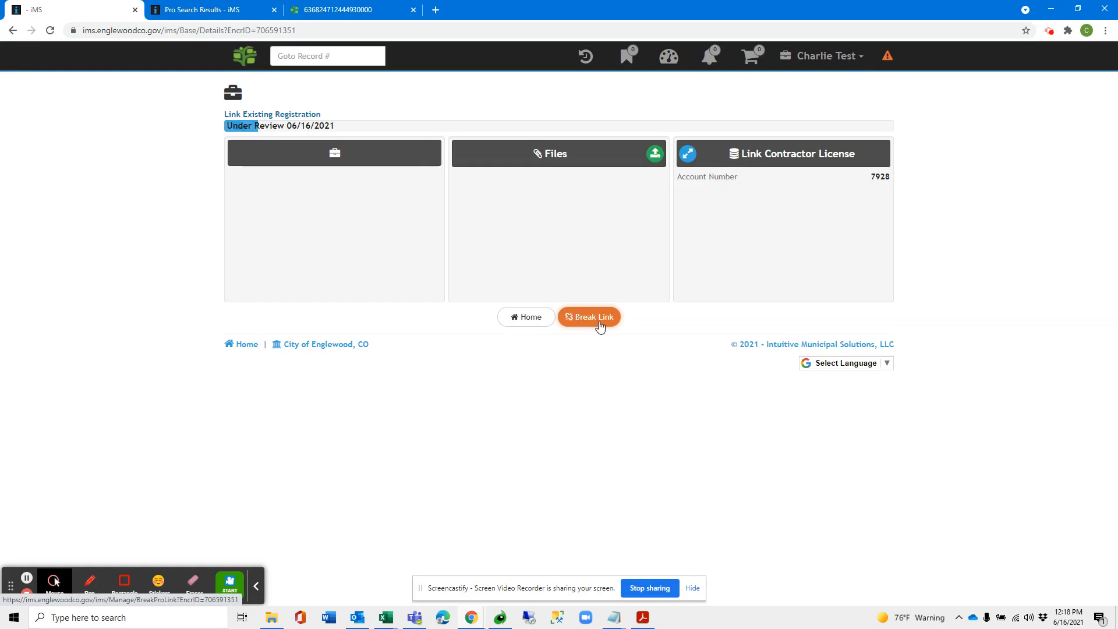
mouse_move(603, 325)
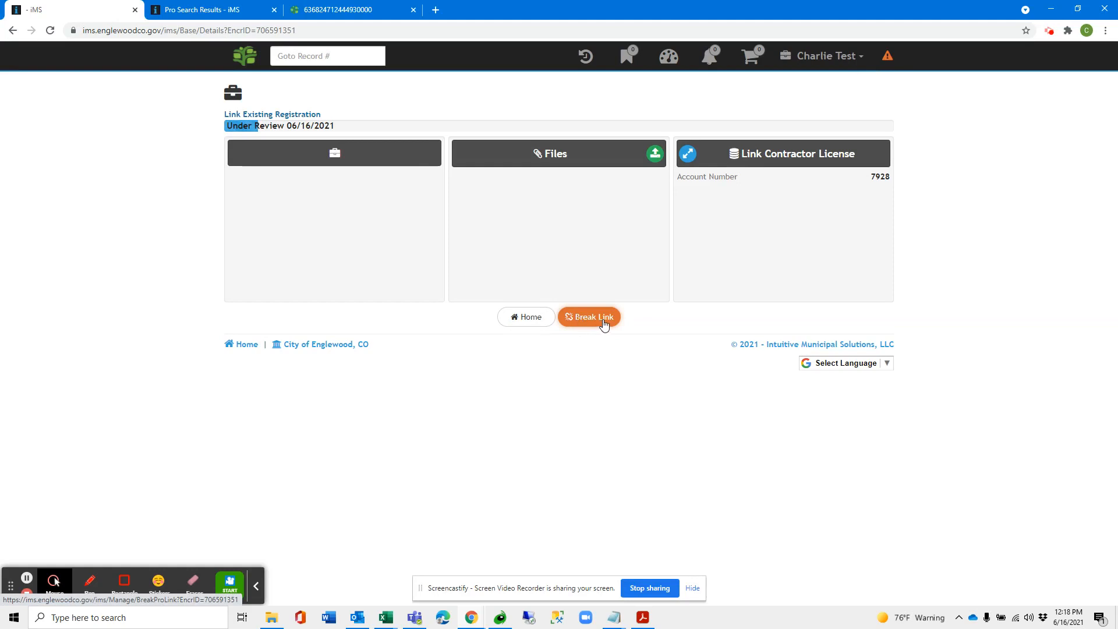
- Break the link to contractor license 7928 and confirm it
left_click(588, 317)
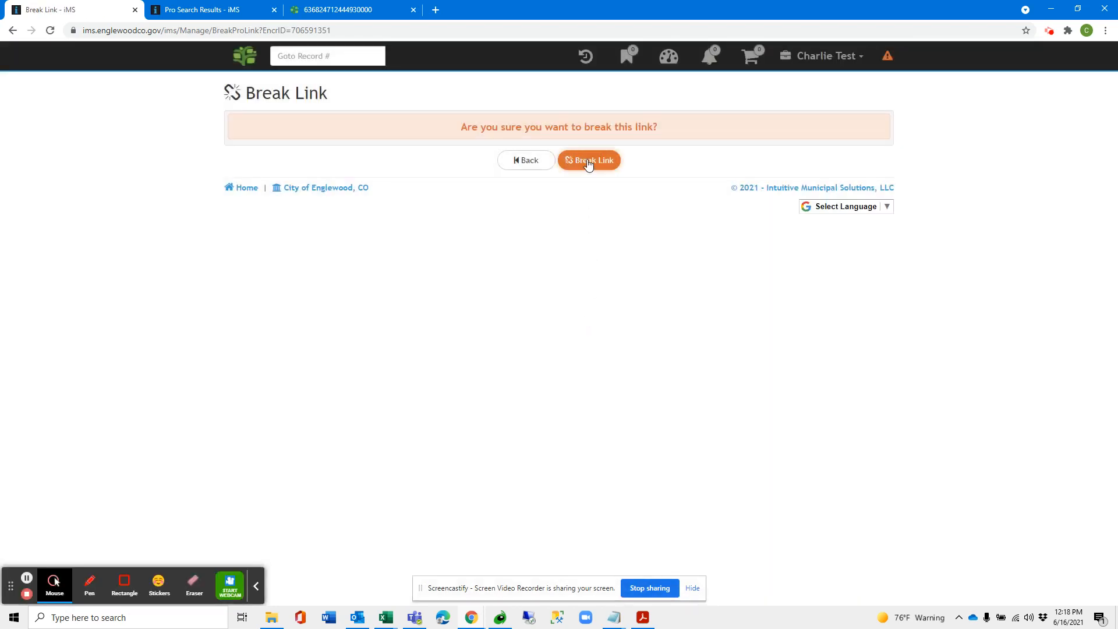
left_click(589, 160)
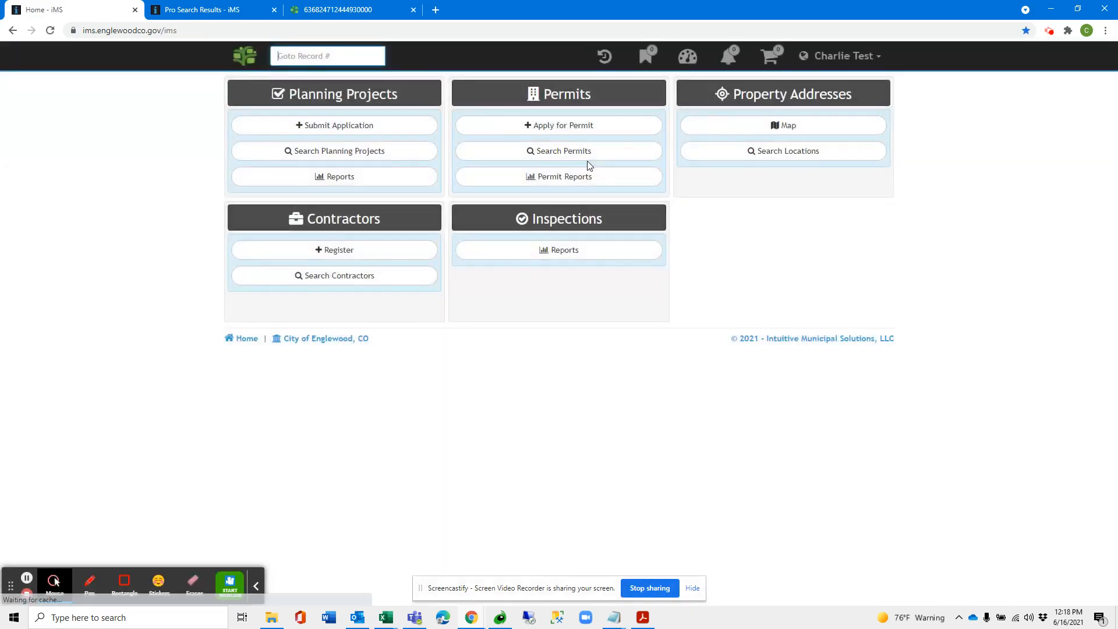